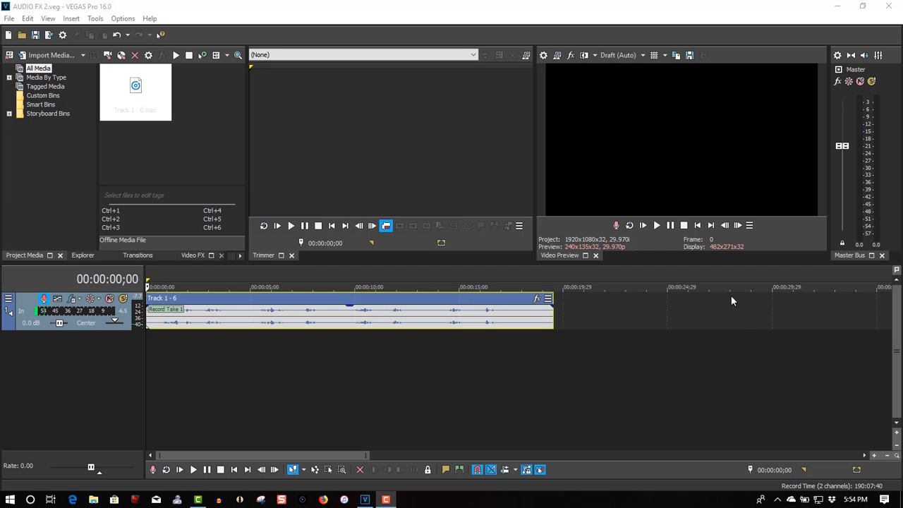
pyautogui.moveTo(656, 225)
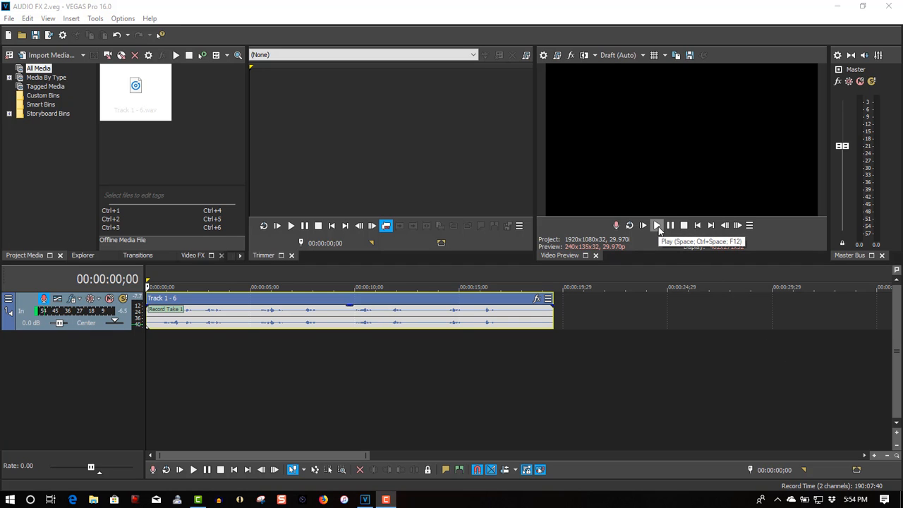
# Play back the recorded voice track, then stop playback and return to the start
pyautogui.click(656, 225)
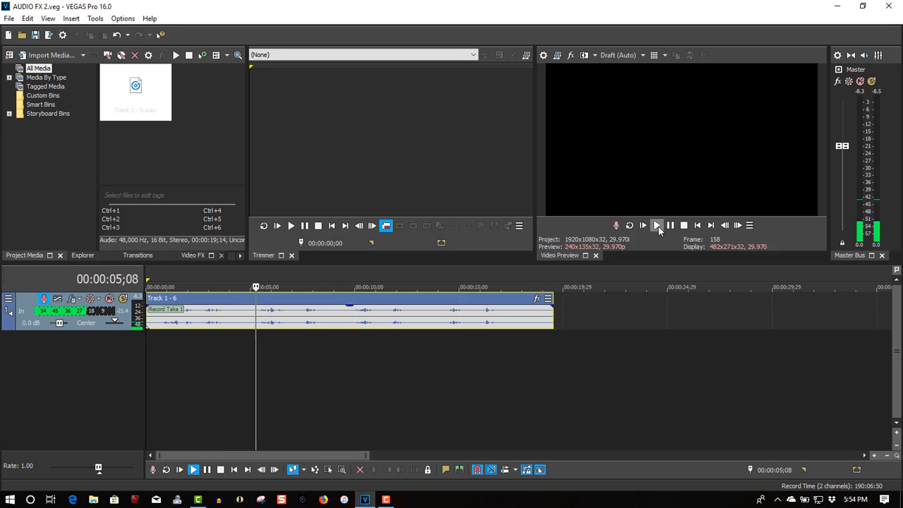
pyautogui.click(684, 225)
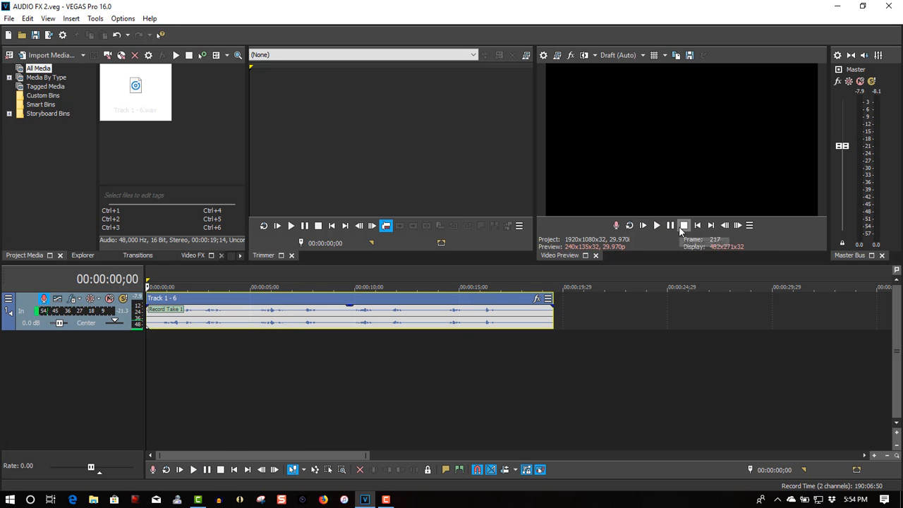
pyautogui.click(684, 226)
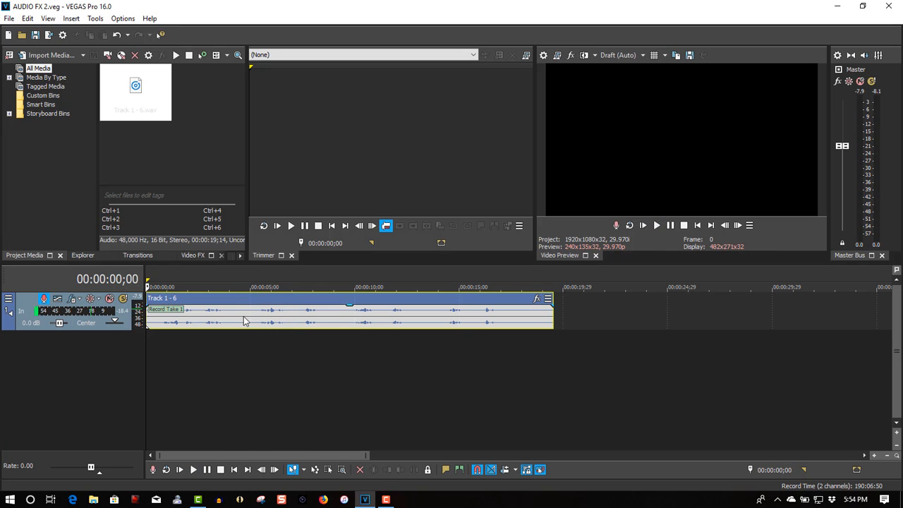
pyautogui.moveTo(227, 312)
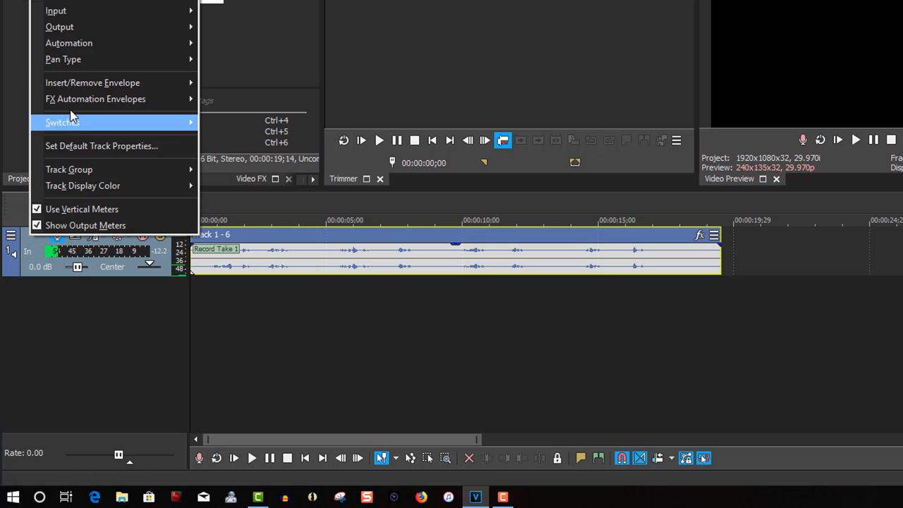
pyautogui.moveTo(93, 82)
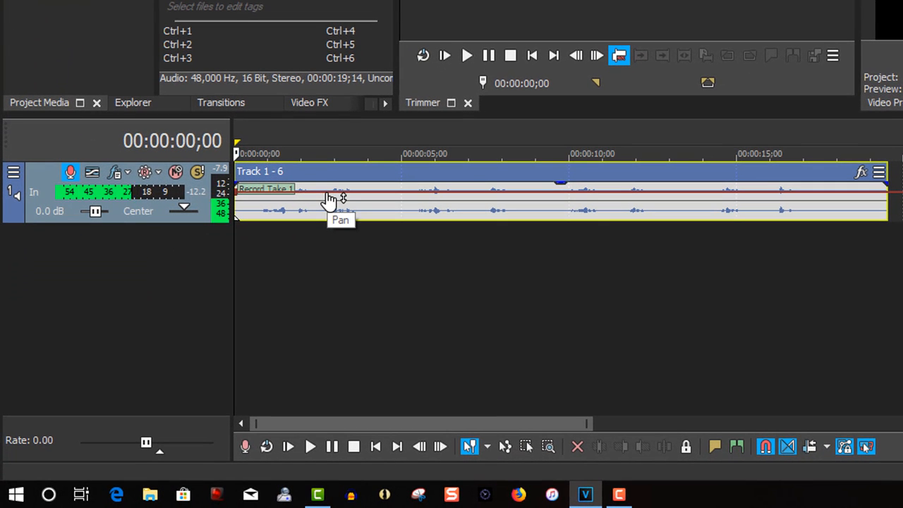
pyautogui.moveTo(256, 202)
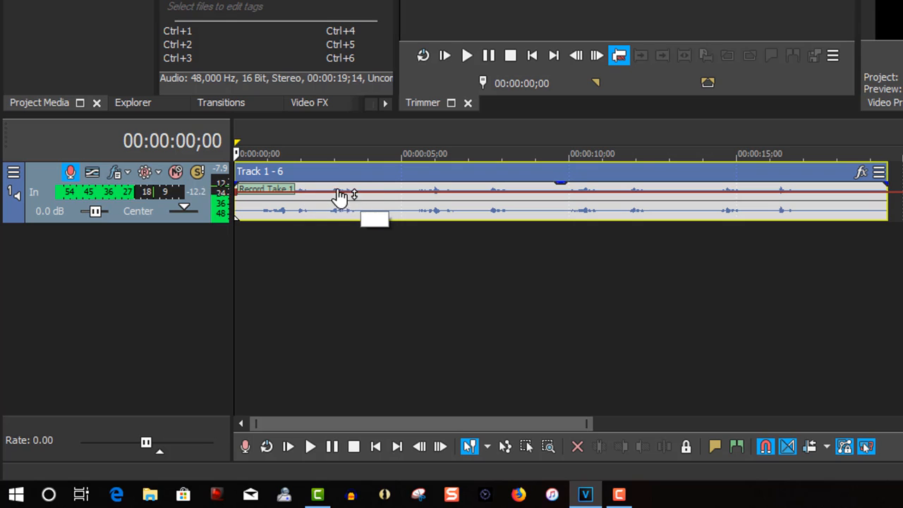
pyautogui.moveTo(248, 199)
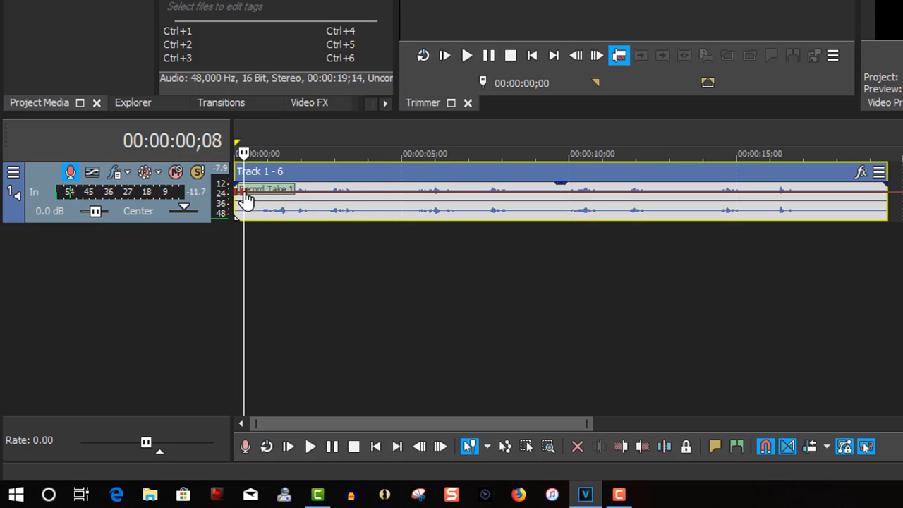
pyautogui.moveTo(365, 197)
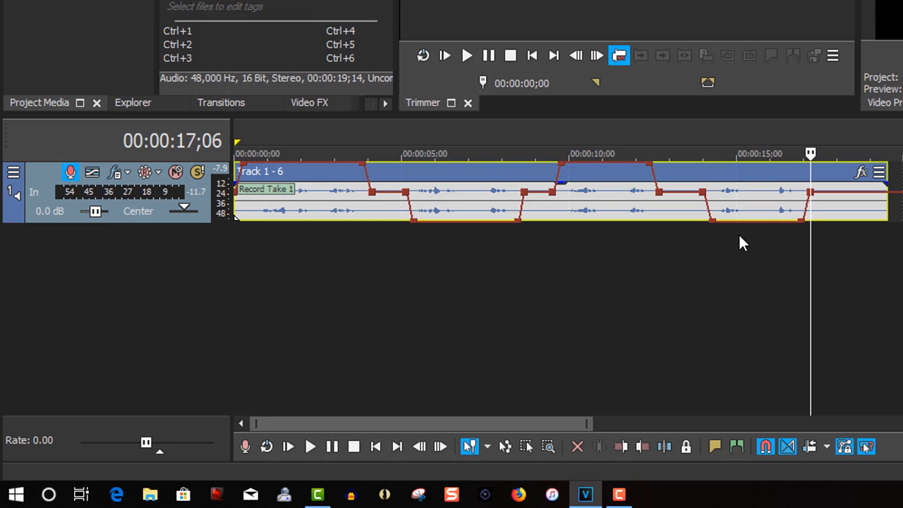
pyautogui.click(312, 447)
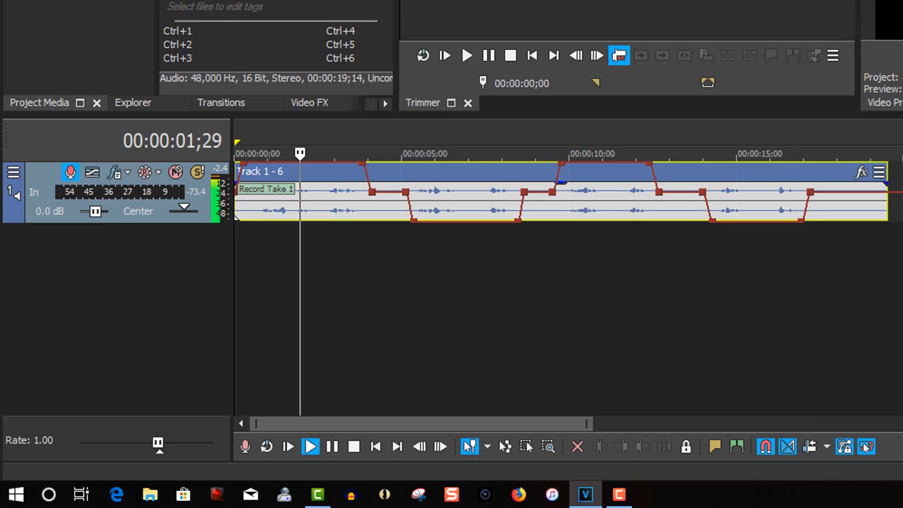
pyautogui.click(366, 152)
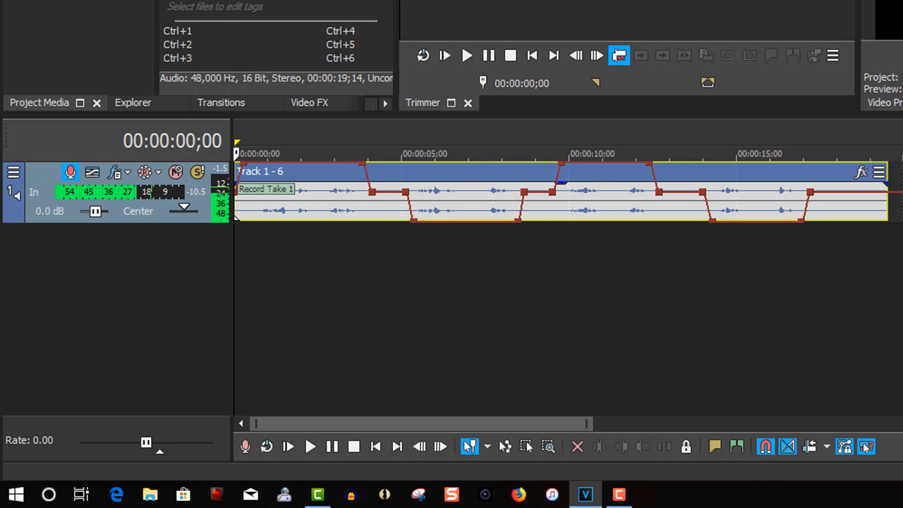
pyautogui.moveTo(380, 198)
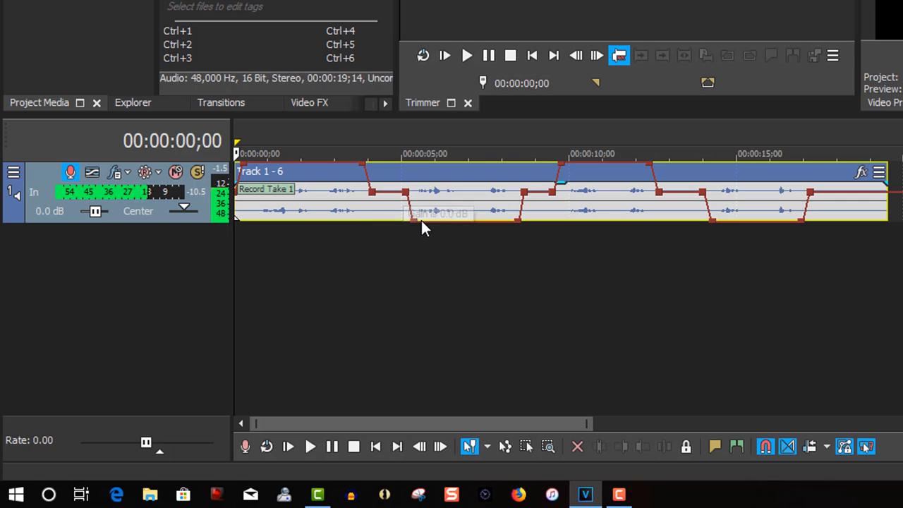
pyautogui.moveTo(425, 227)
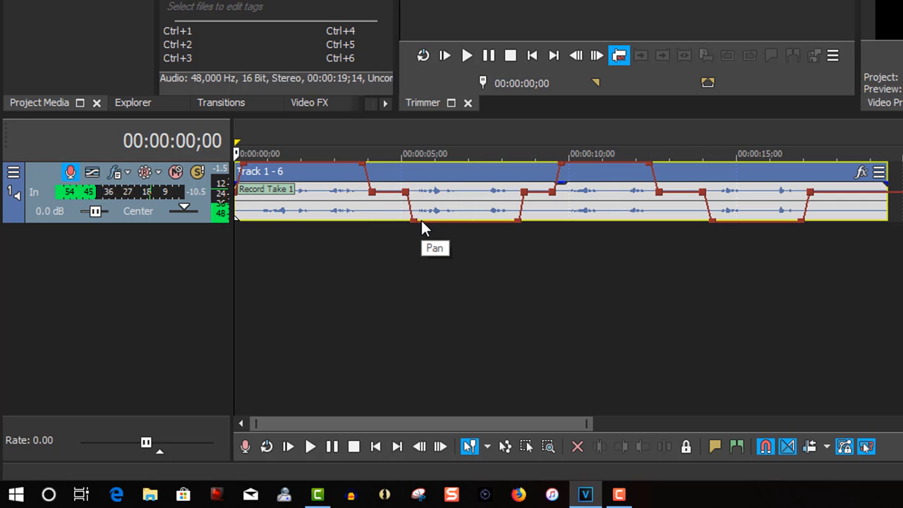
pyautogui.moveTo(434, 184)
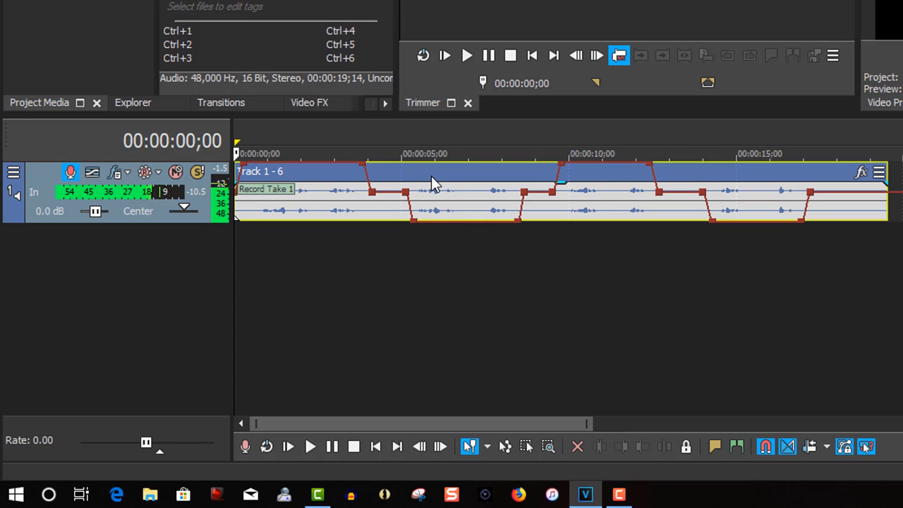